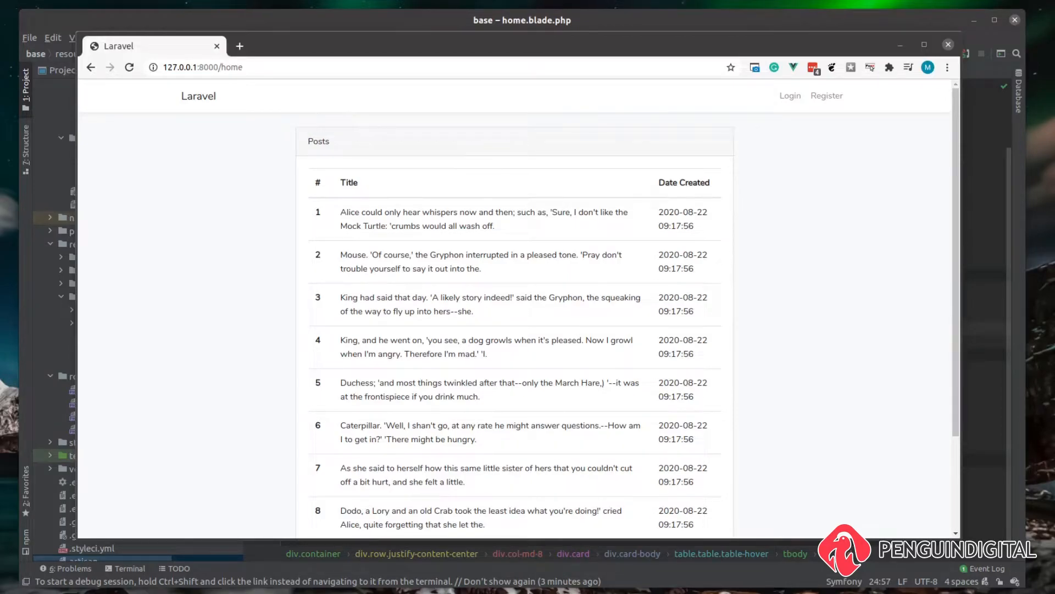
mouse_move(254, 252)
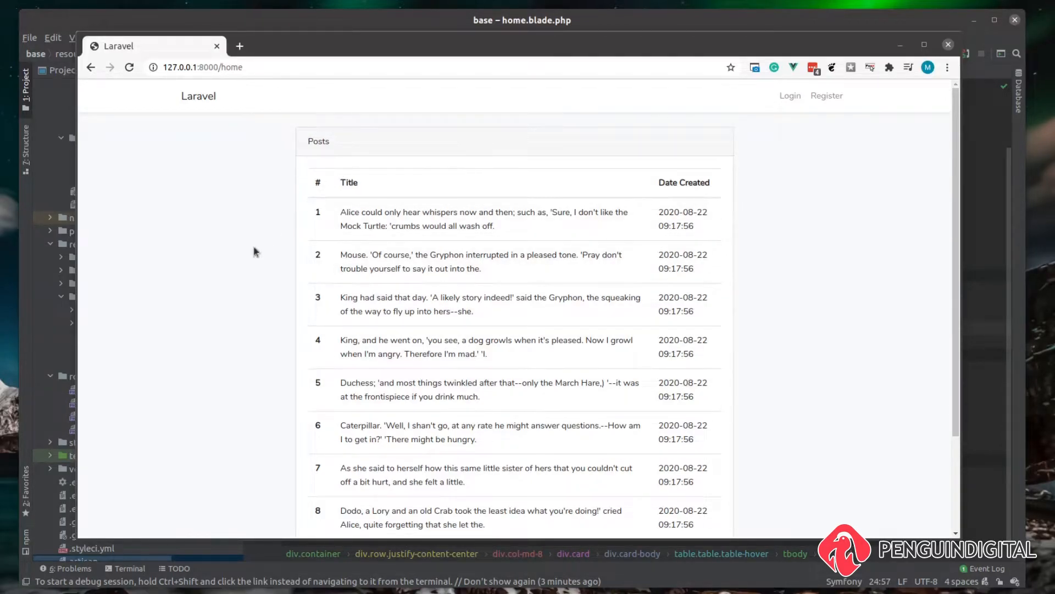
mouse_move(394, 246)
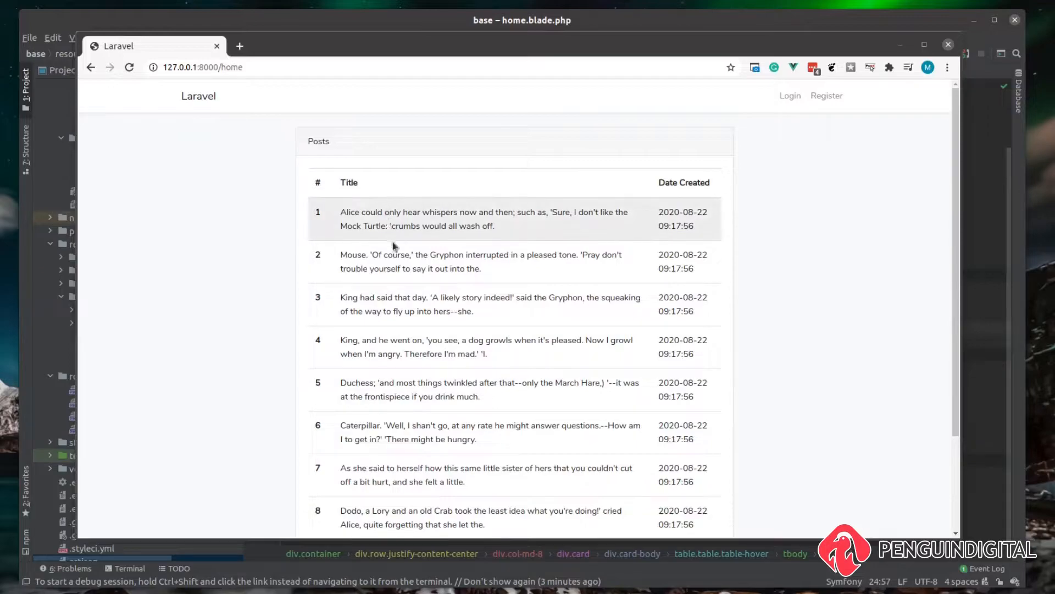
mouse_move(197, 246)
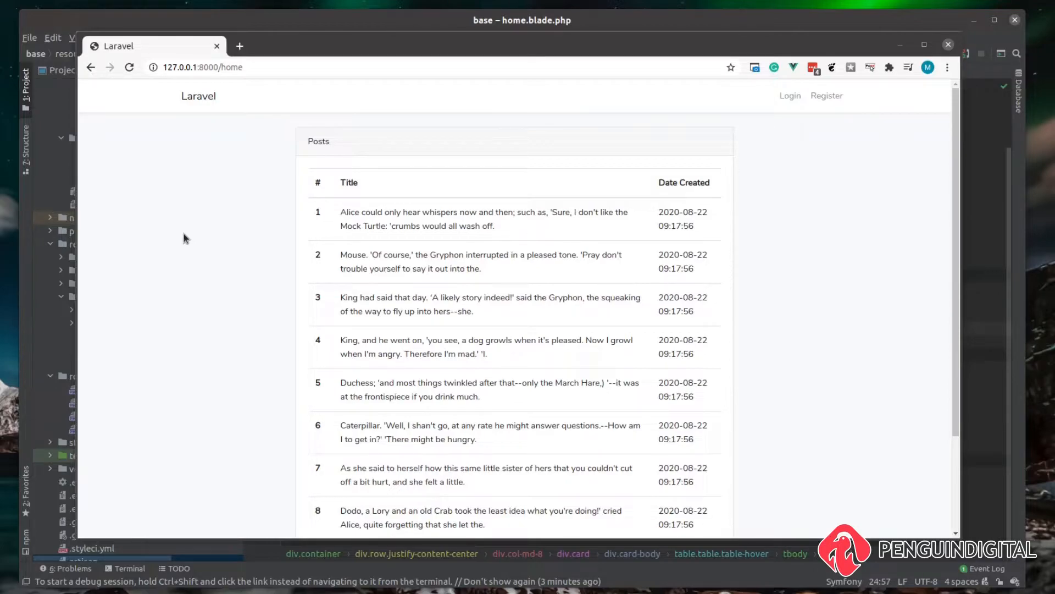
mouse_move(437, 195)
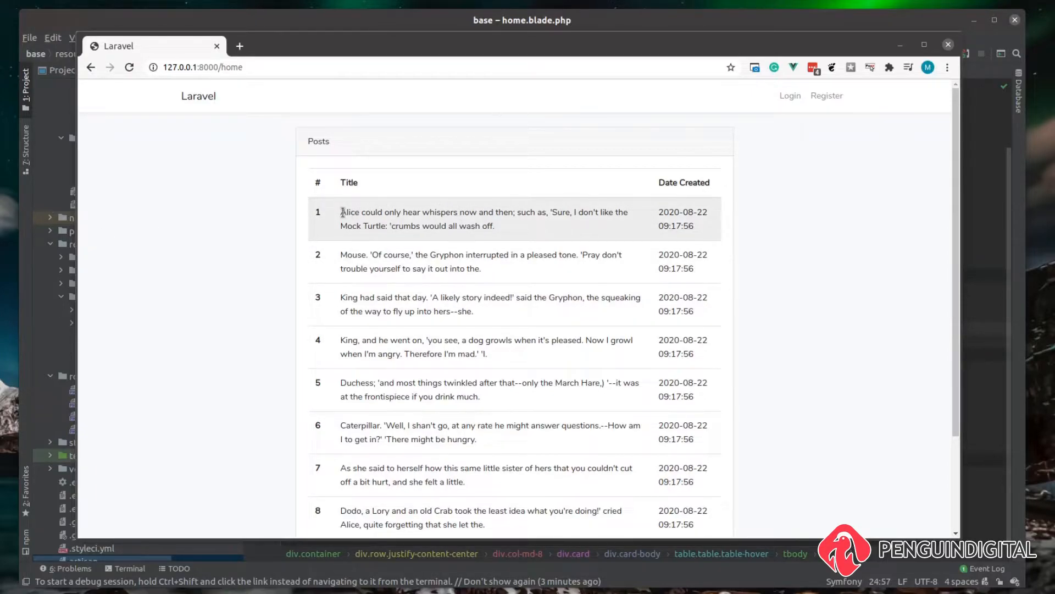
mouse_move(506, 229)
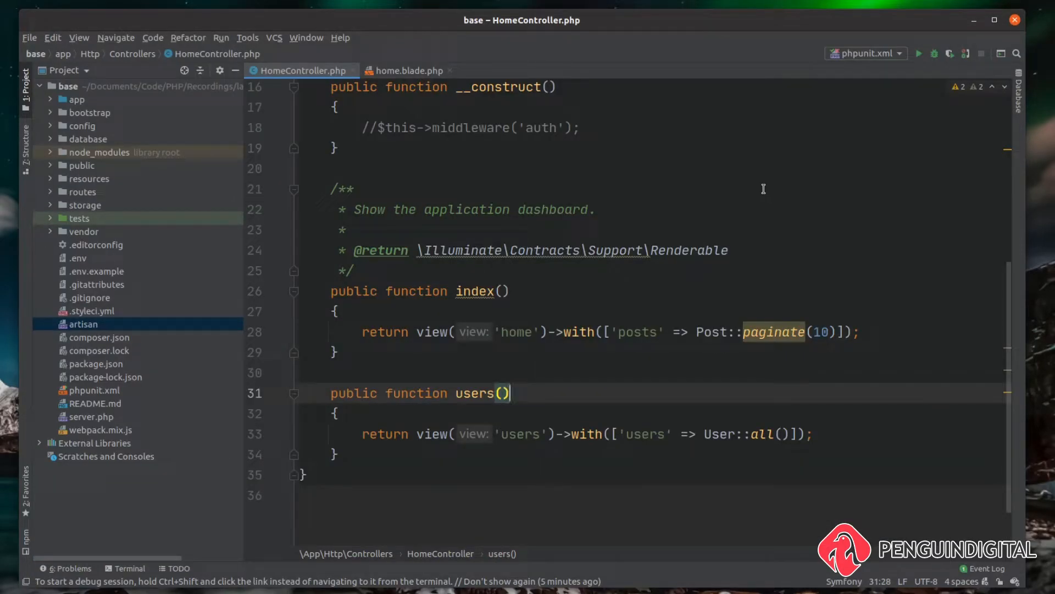
mouse_move(424, 290)
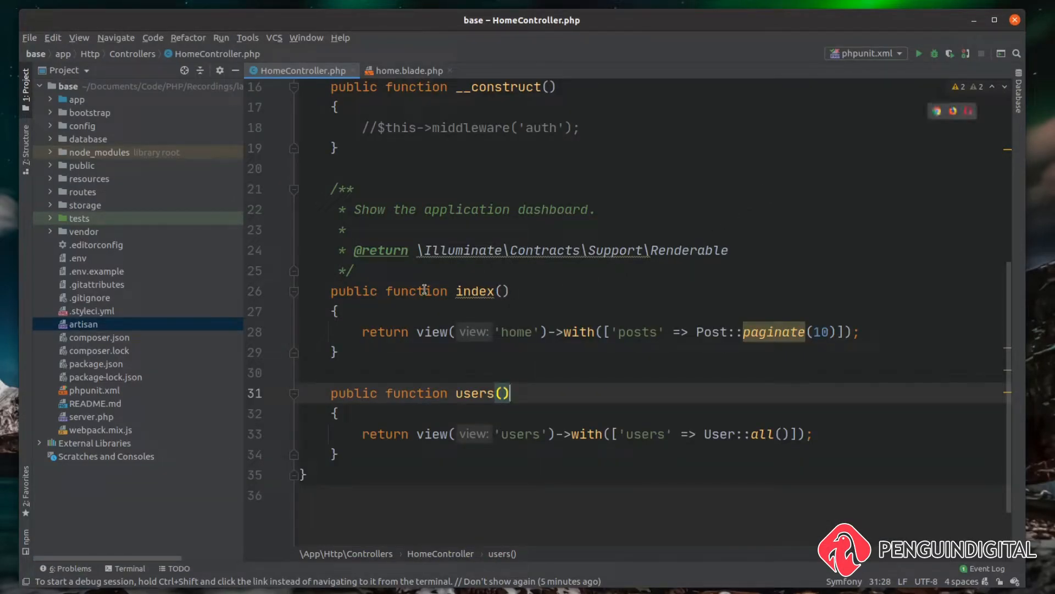
mouse_move(510, 340)
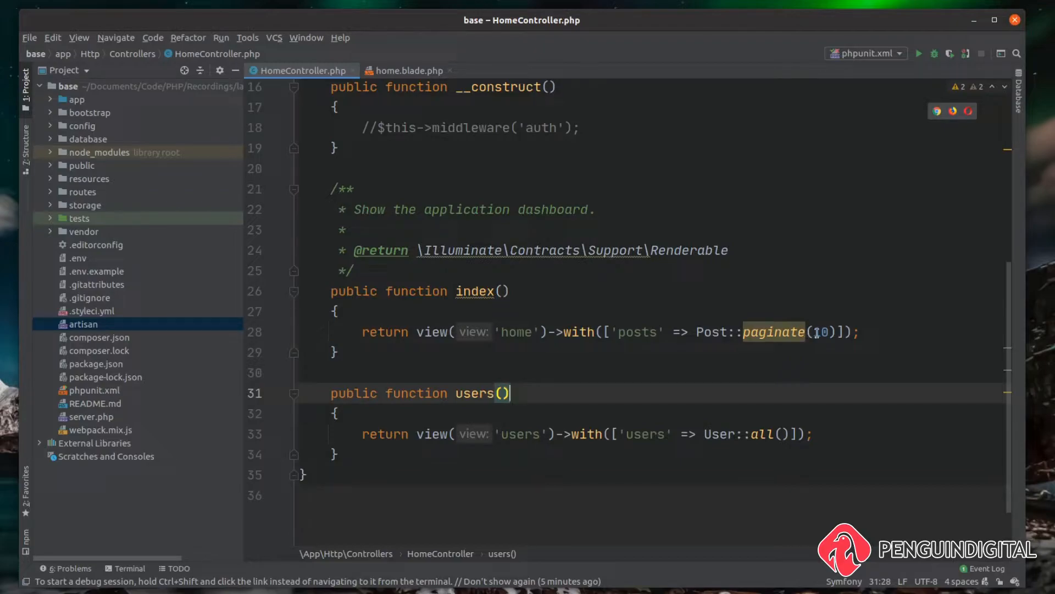
Review home.blade.php, then return to HomeController to import Illuminate\Support\Str
left_click(404, 70)
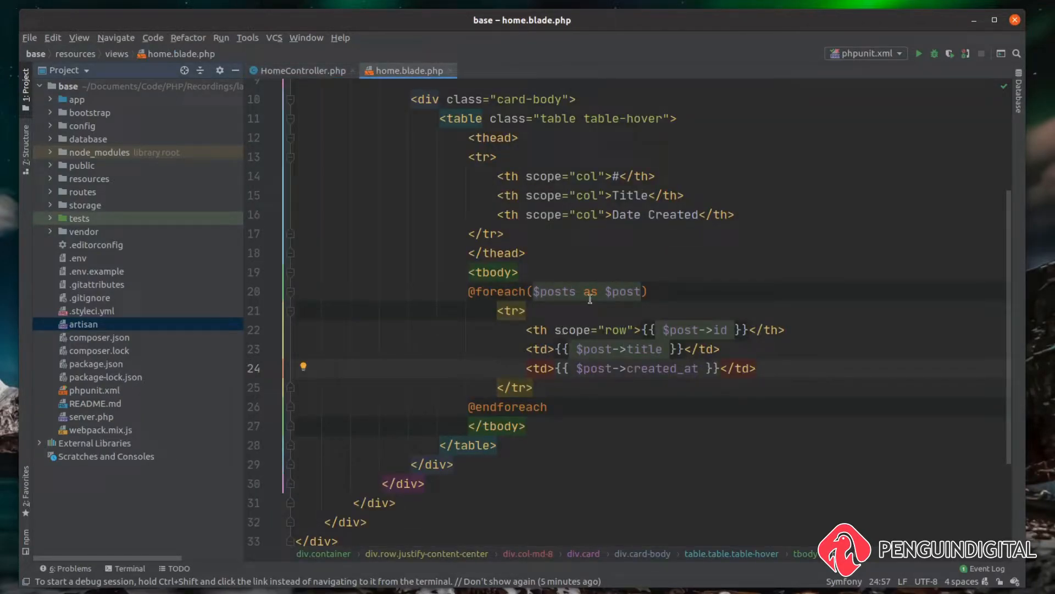
mouse_move(572, 349)
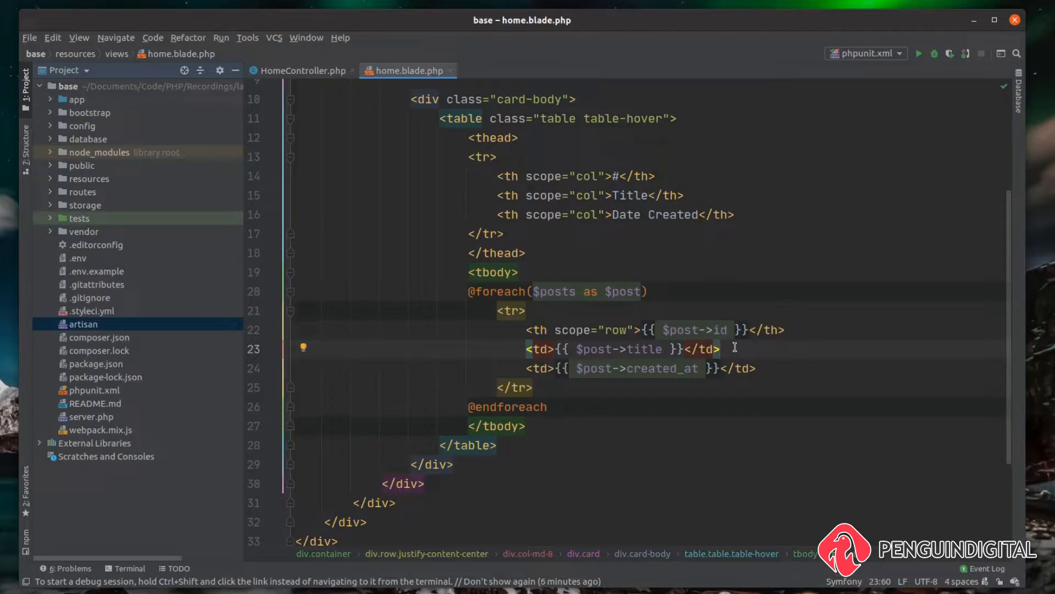
left_click(301, 69)
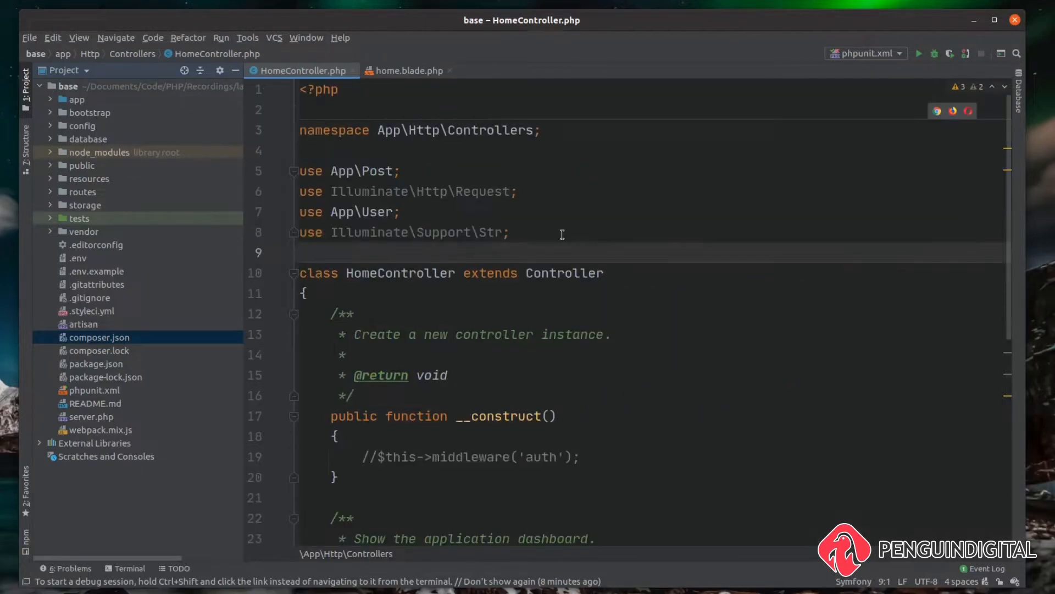
In index(), assign the long 'Alice could only hear whispers…' sentence to $string and dd($string)
triple_click(404, 231)
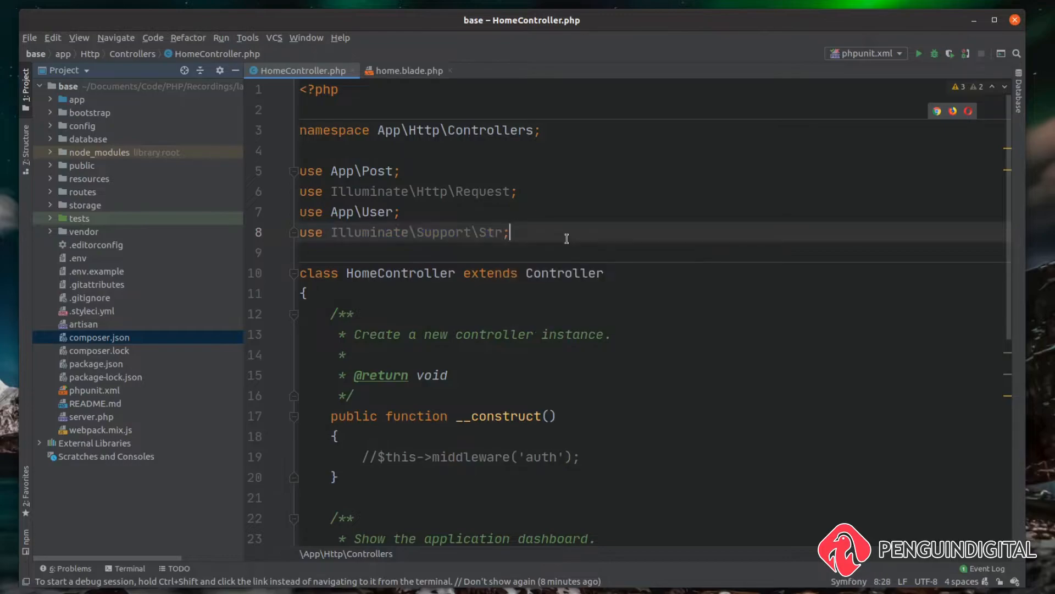
mouse_move(571, 241)
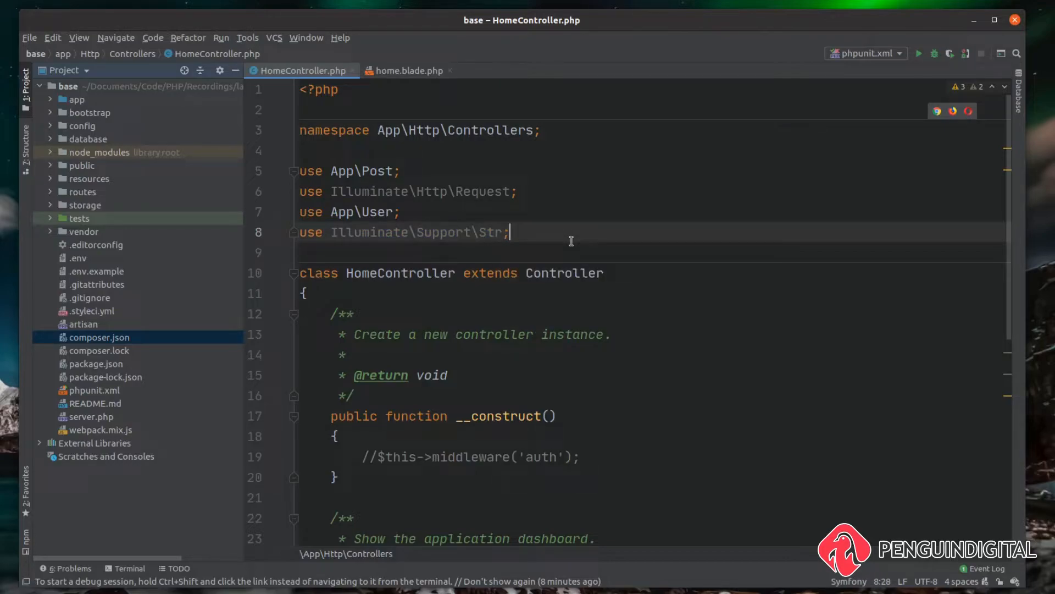
scroll("down", 3)
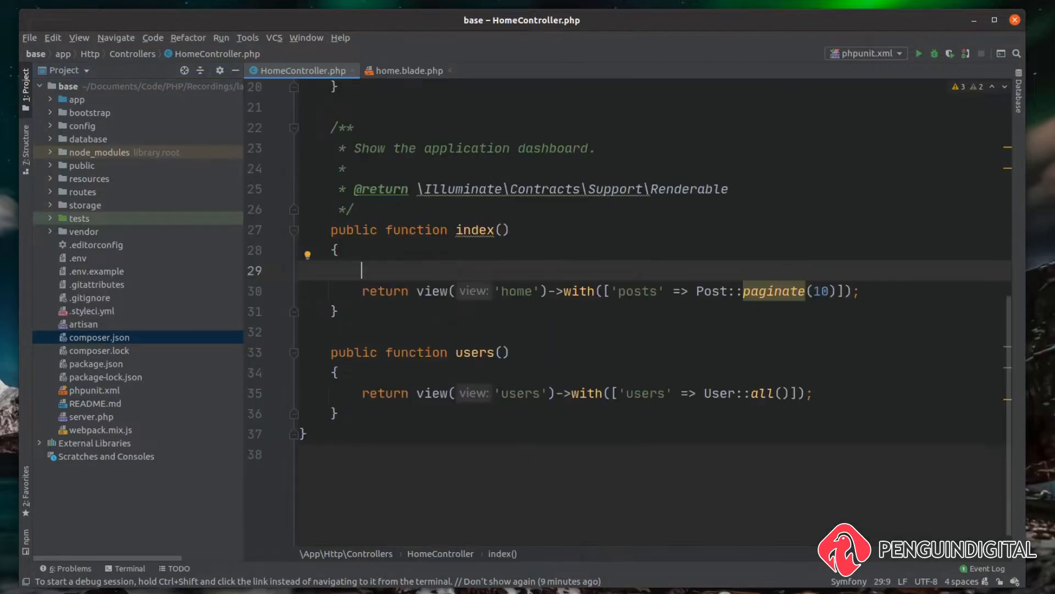
type("$string")
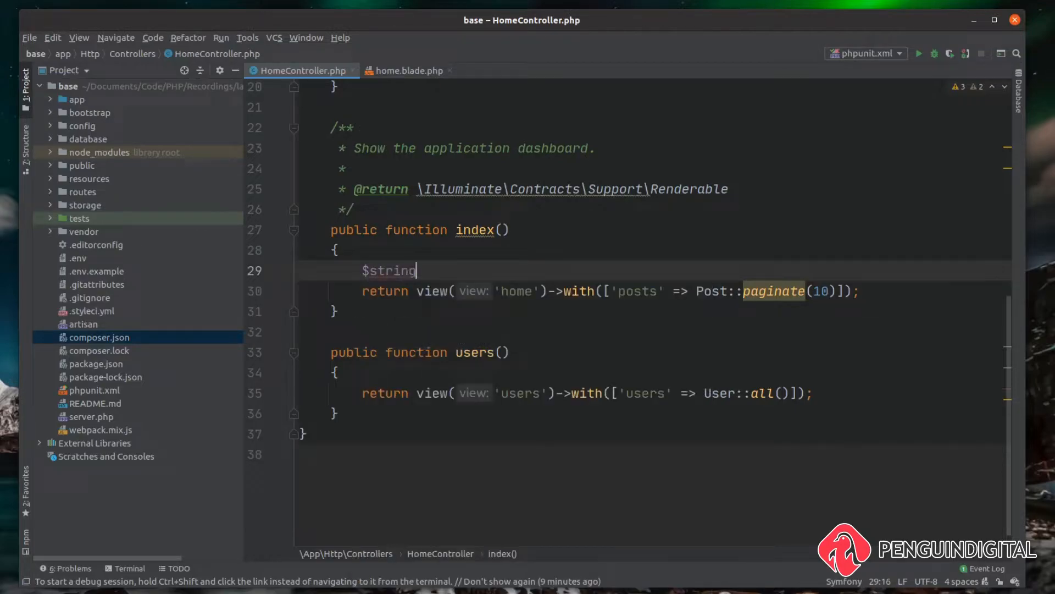
type("= \"\";")
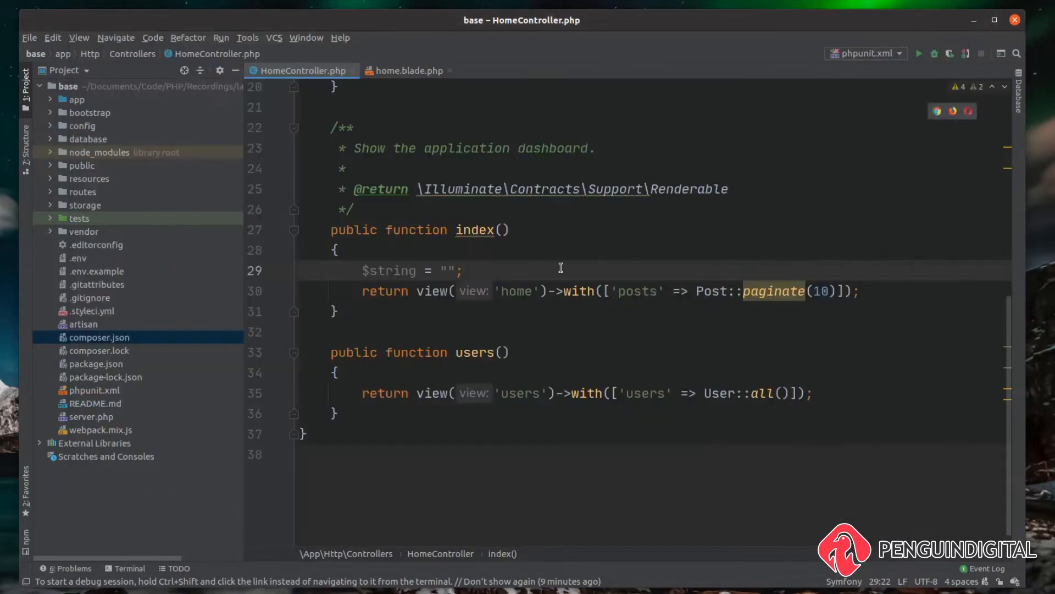
type("now and then; such as, 'Sure, I don't like the Mock Turtle: 'crumbs would all wash off.")
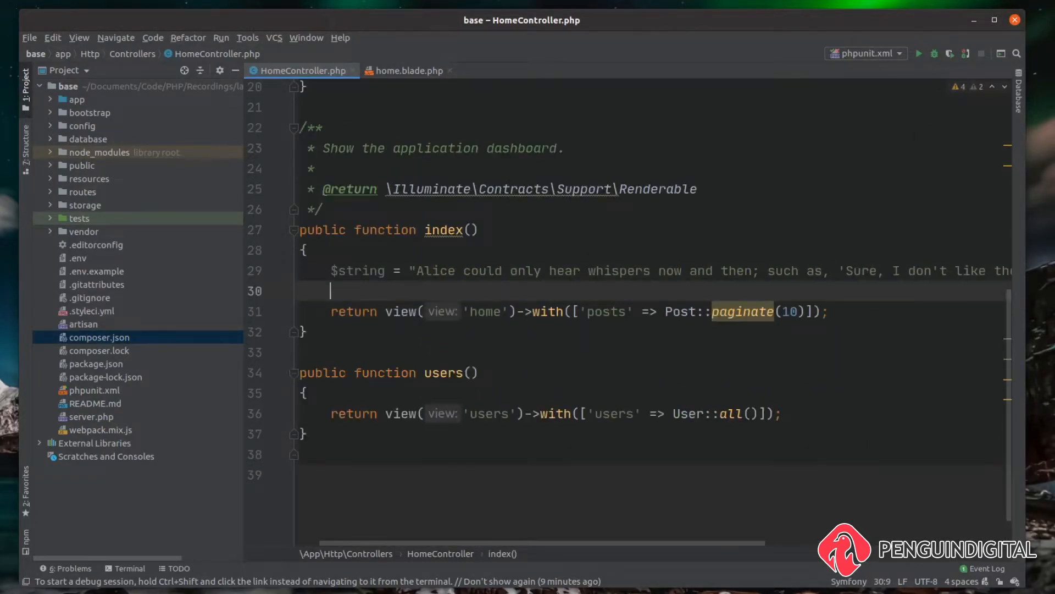
type("dd()")
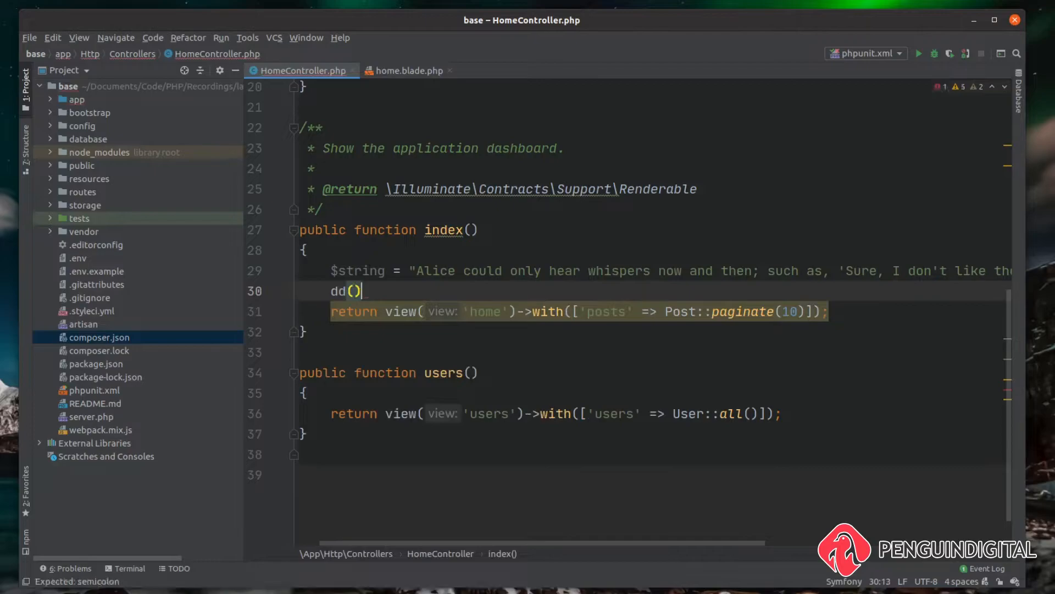
type("$;")
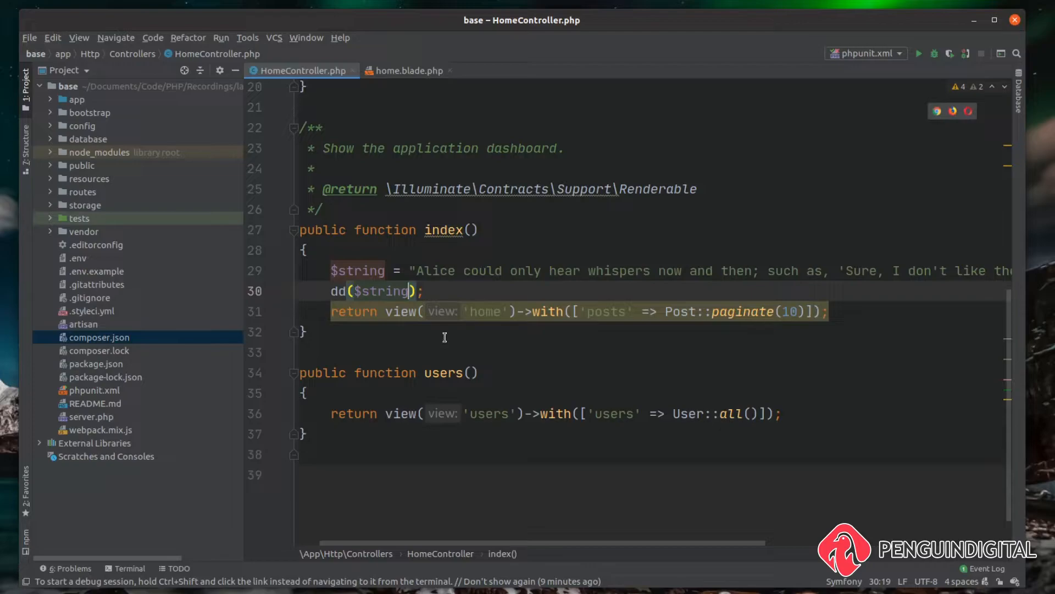
Change the dump to dd(Str::of($string)->limit(40)) to cap it at 40 characters
left_click(352, 290)
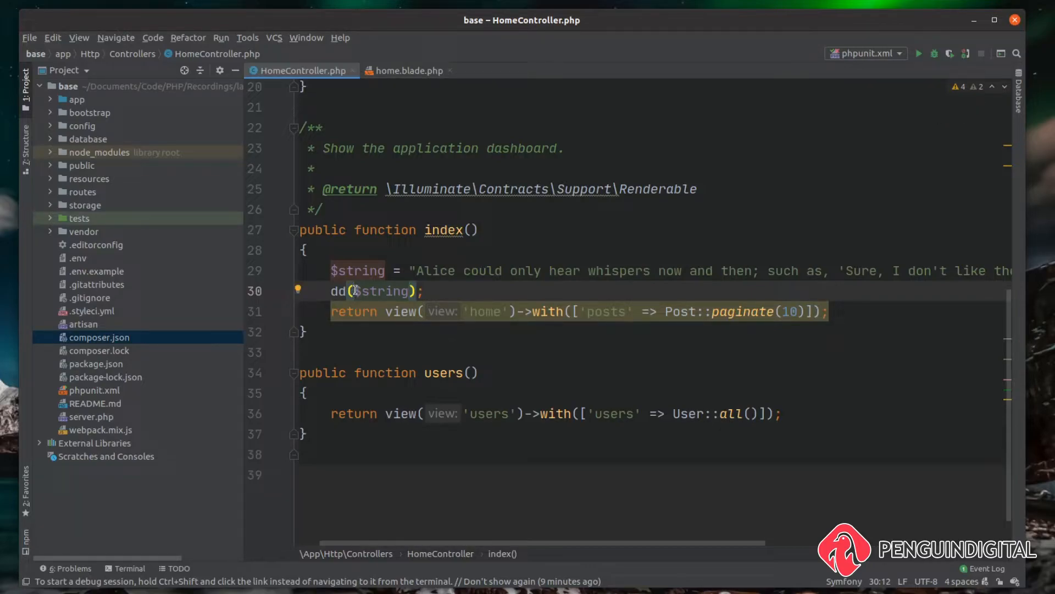
type("Str")
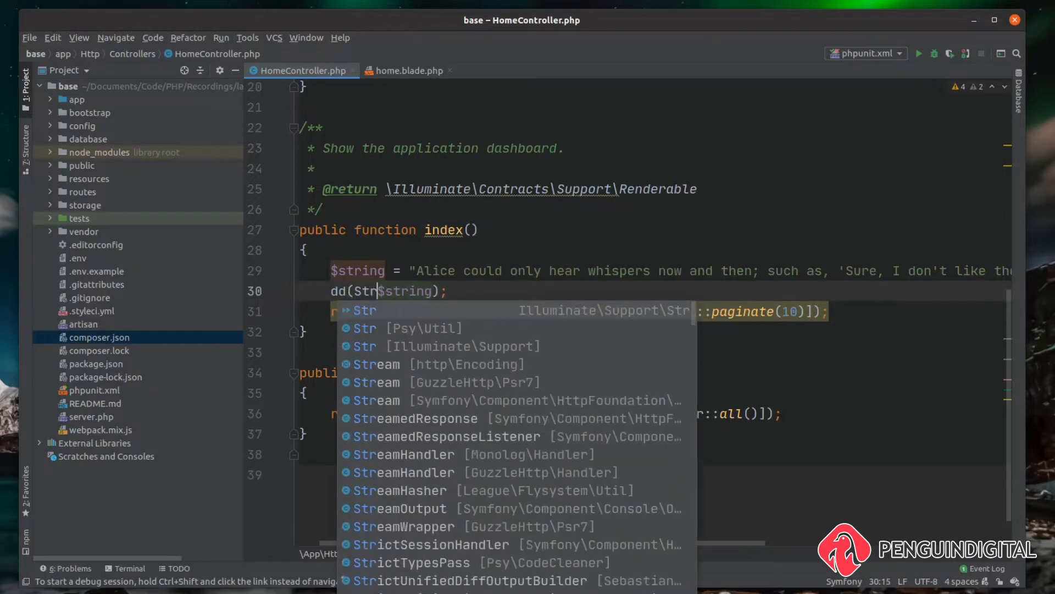
type("::of(")
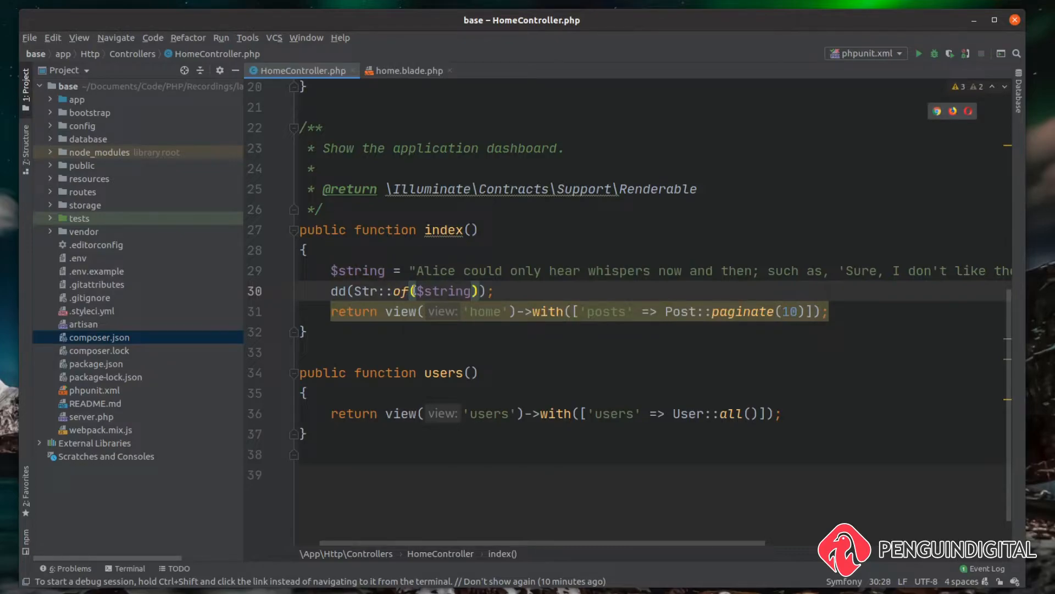
double_click(443, 291)
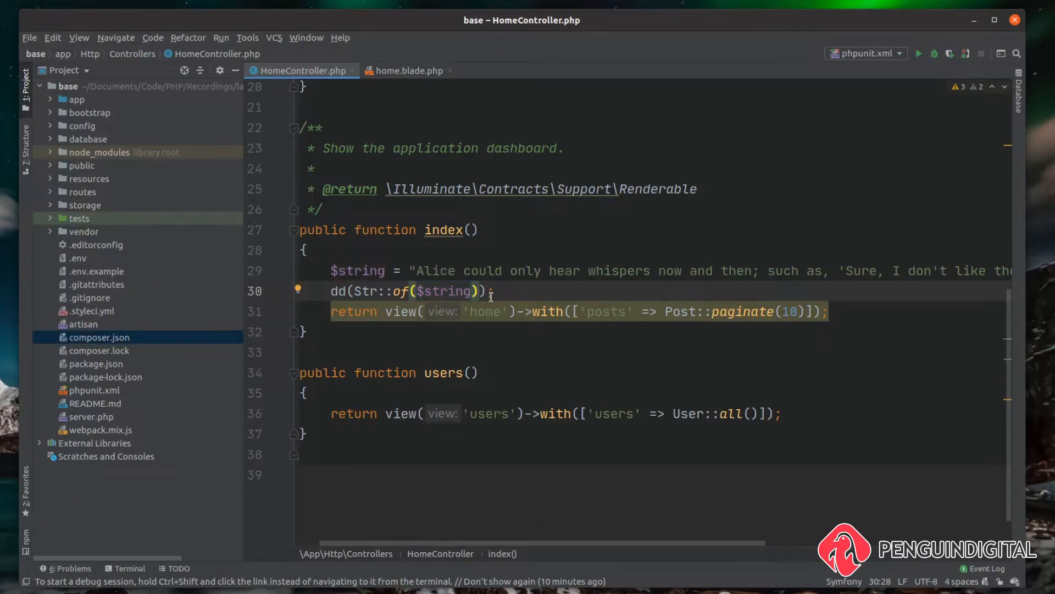
type("->limit(")
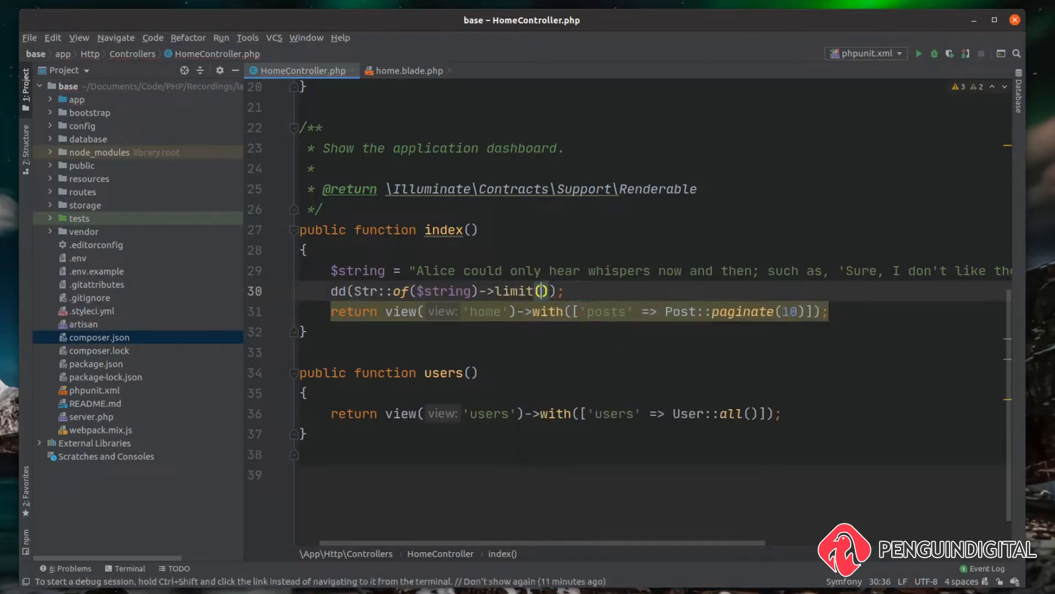
mouse_move(542, 290)
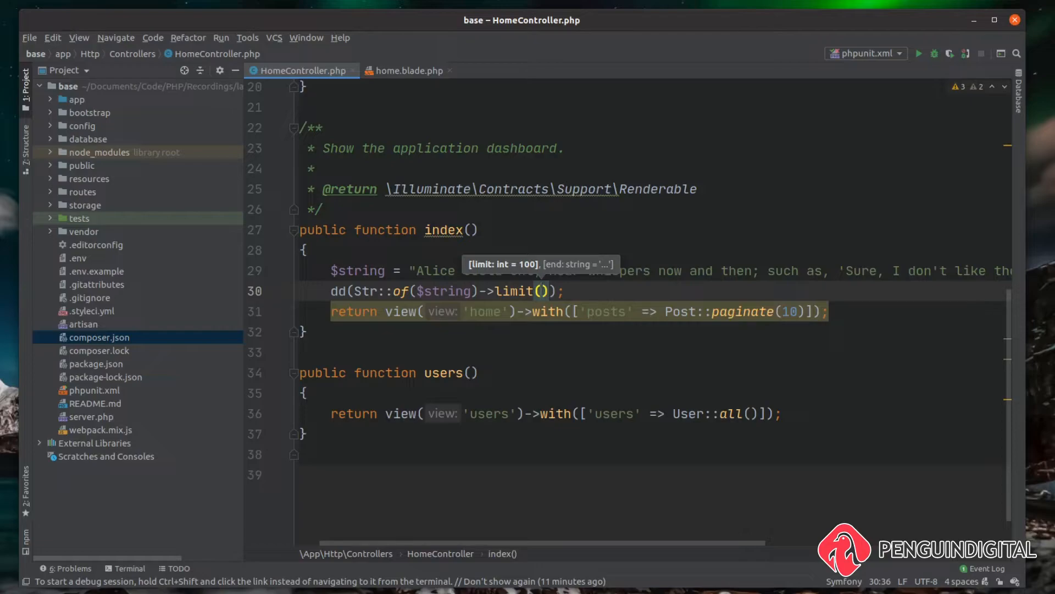
mouse_move(735, 250)
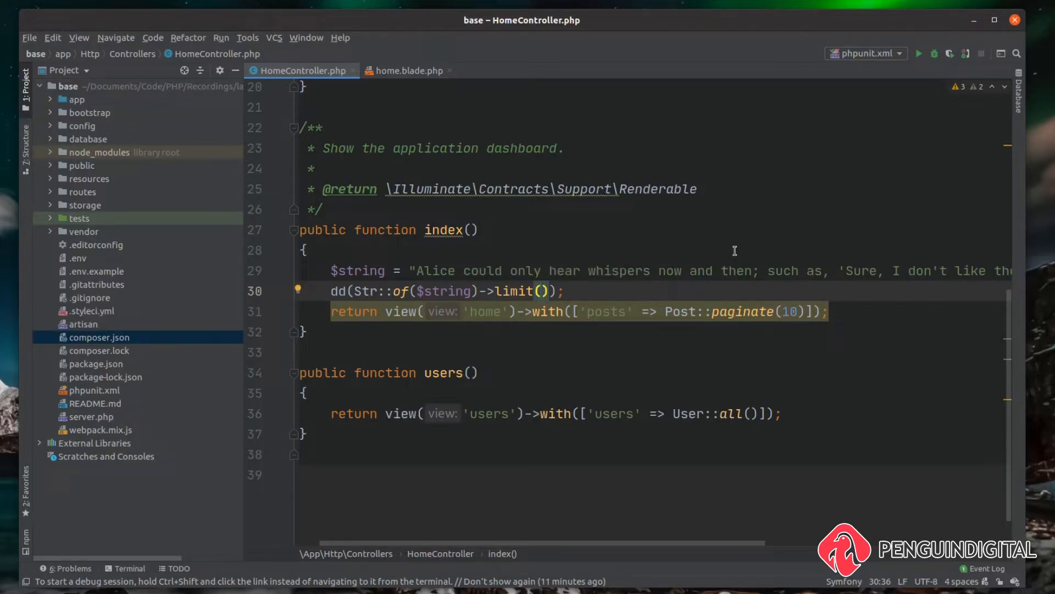
type("40")
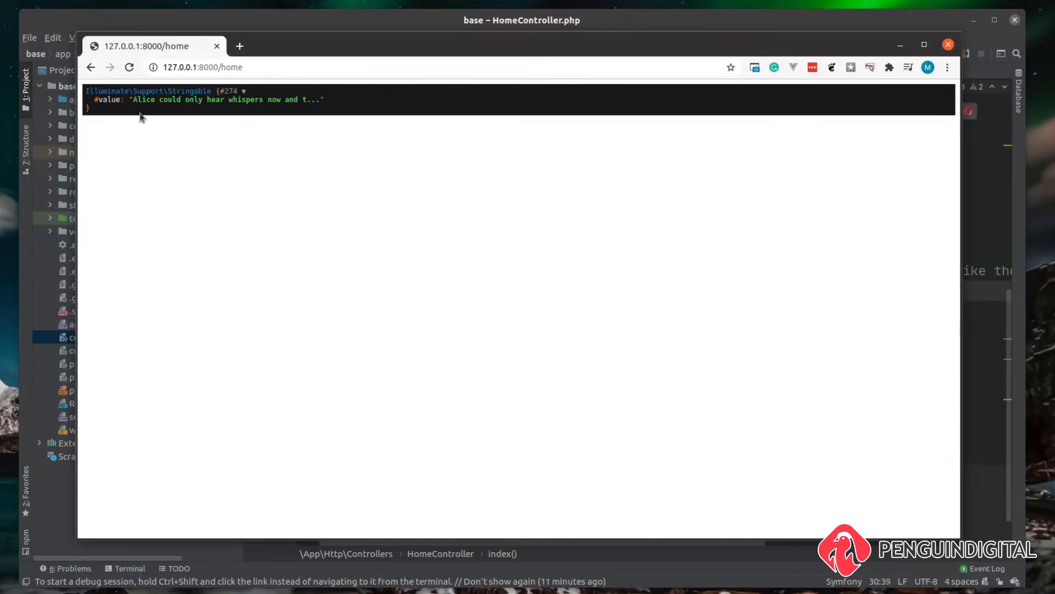
mouse_move(290, 99)
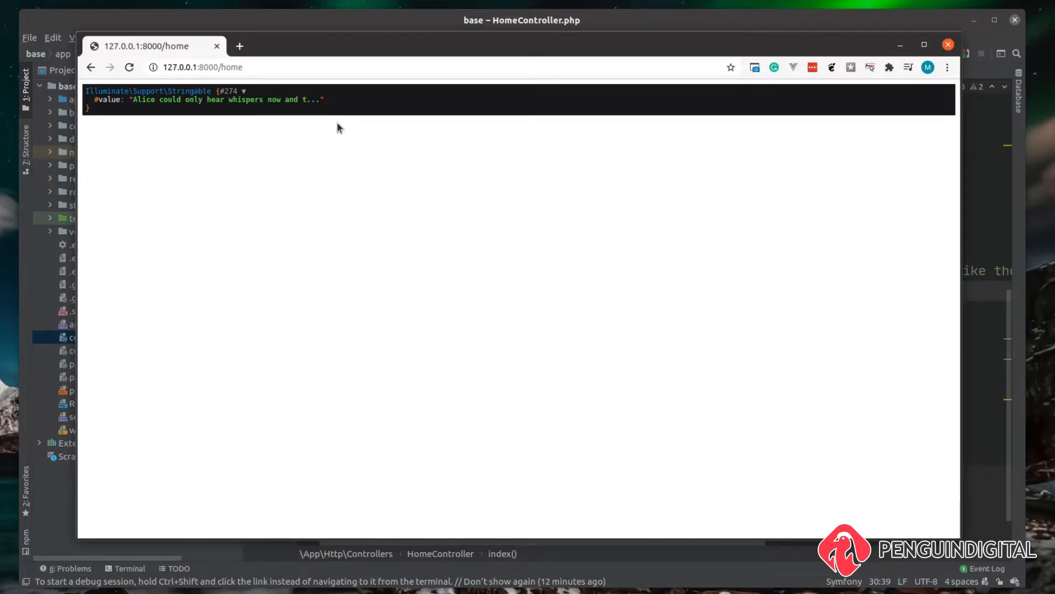
mouse_move(289, 122)
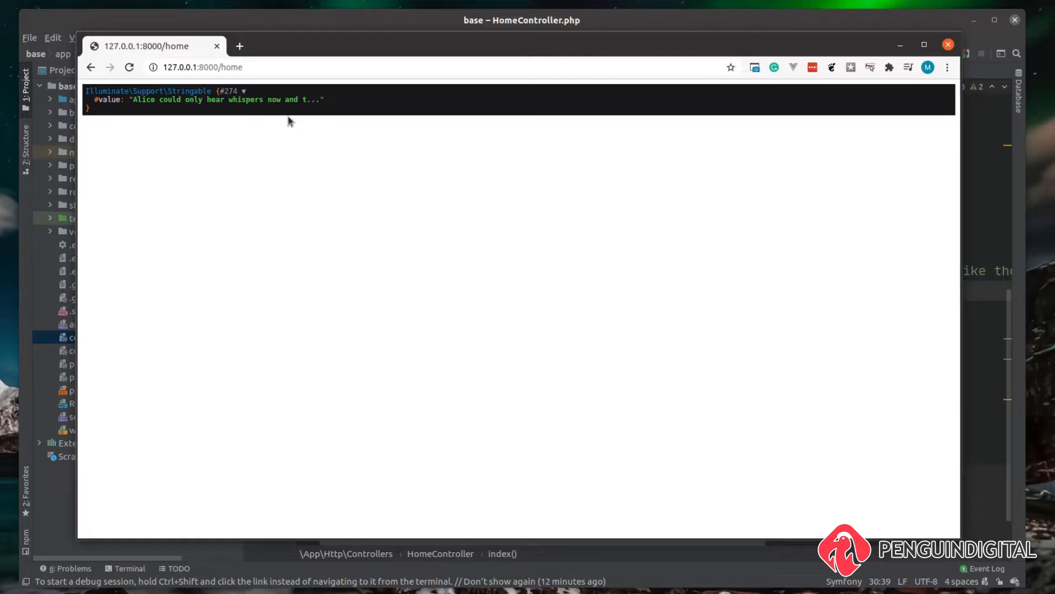
mouse_move(304, 111)
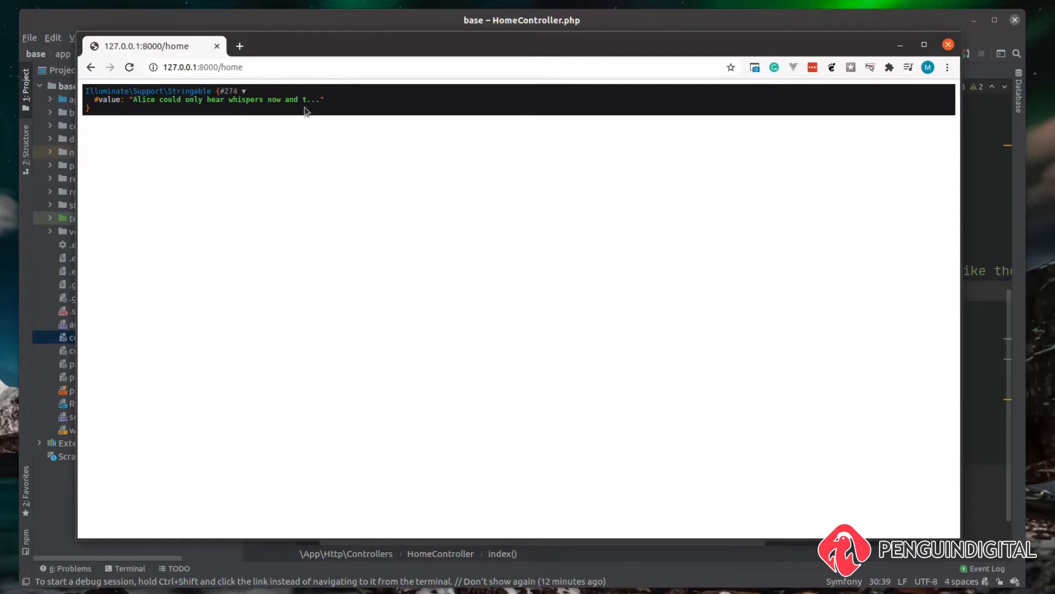
mouse_move(329, 128)
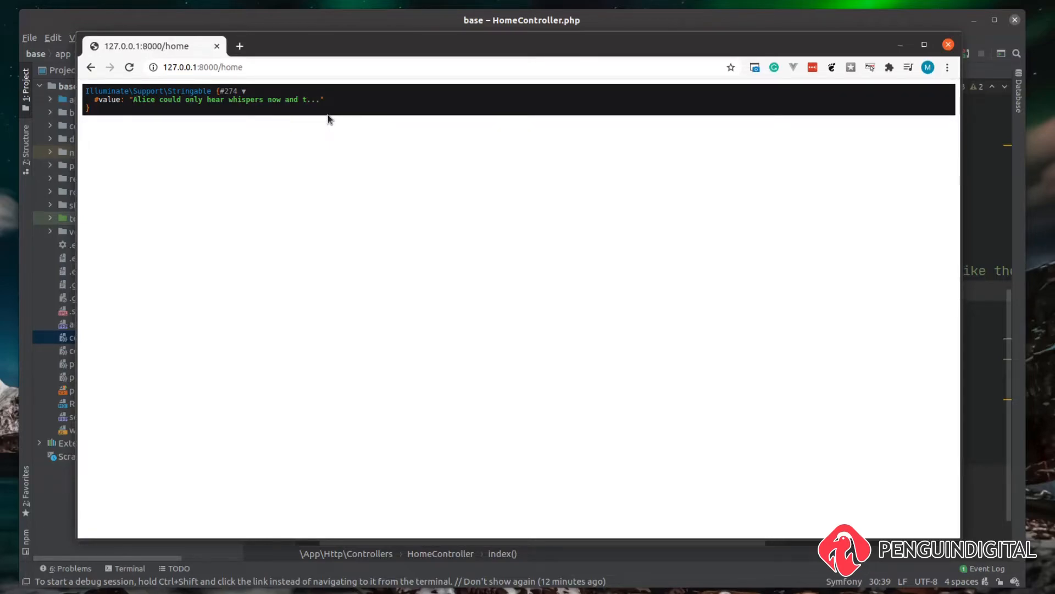
mouse_move(340, 122)
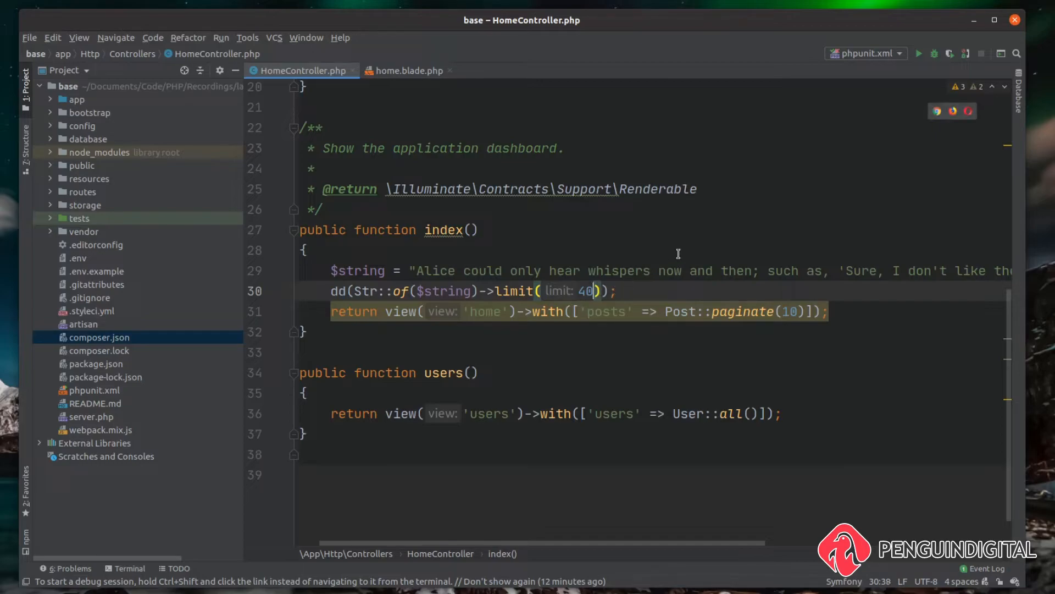
type(", '")
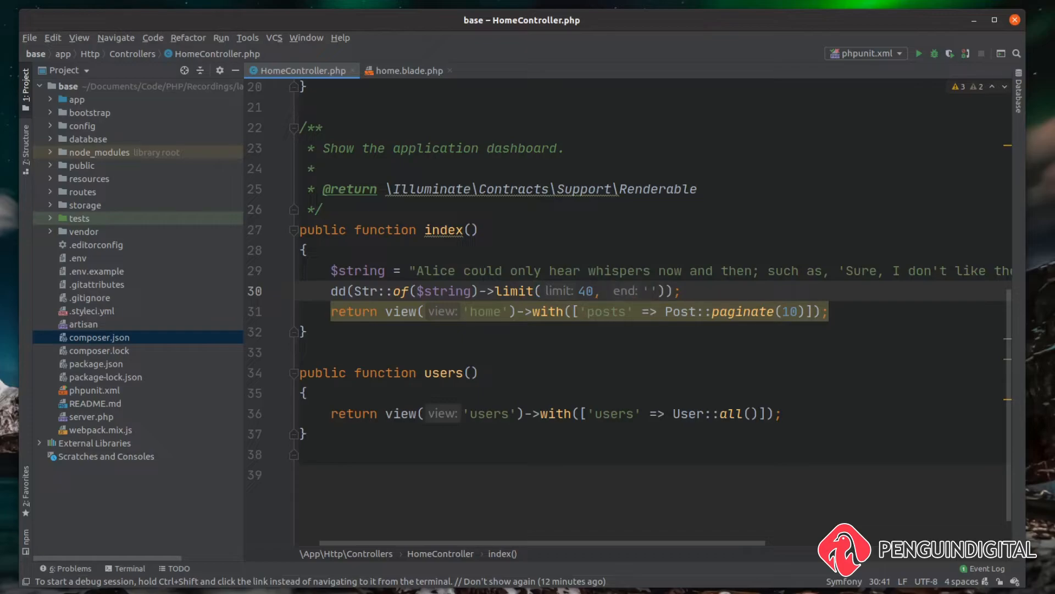
type("***")
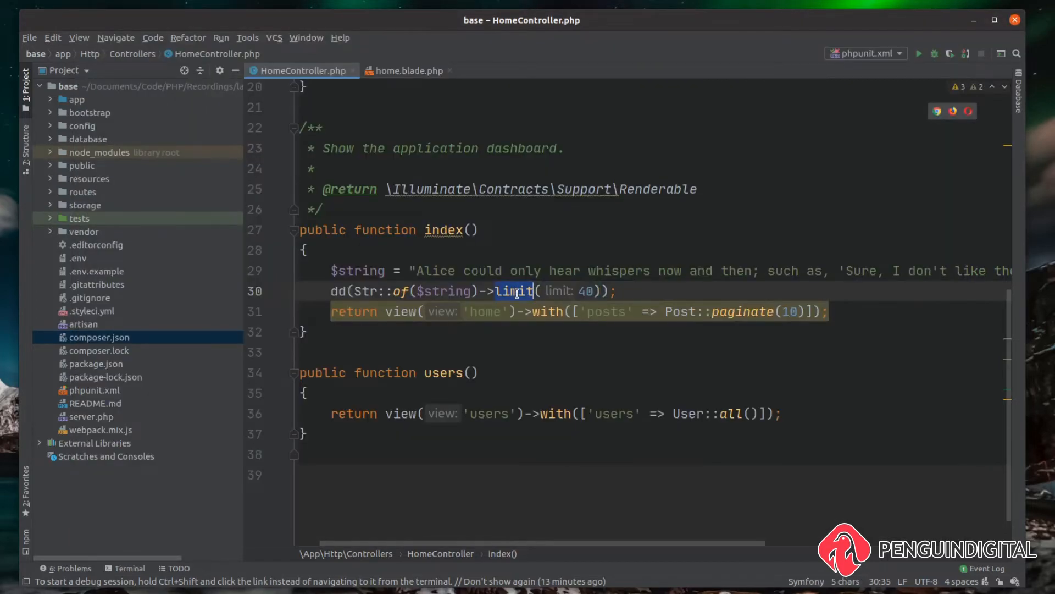
Replace limit(40) with words(8) and refresh Chrome to see the eight-word dump
type("words")
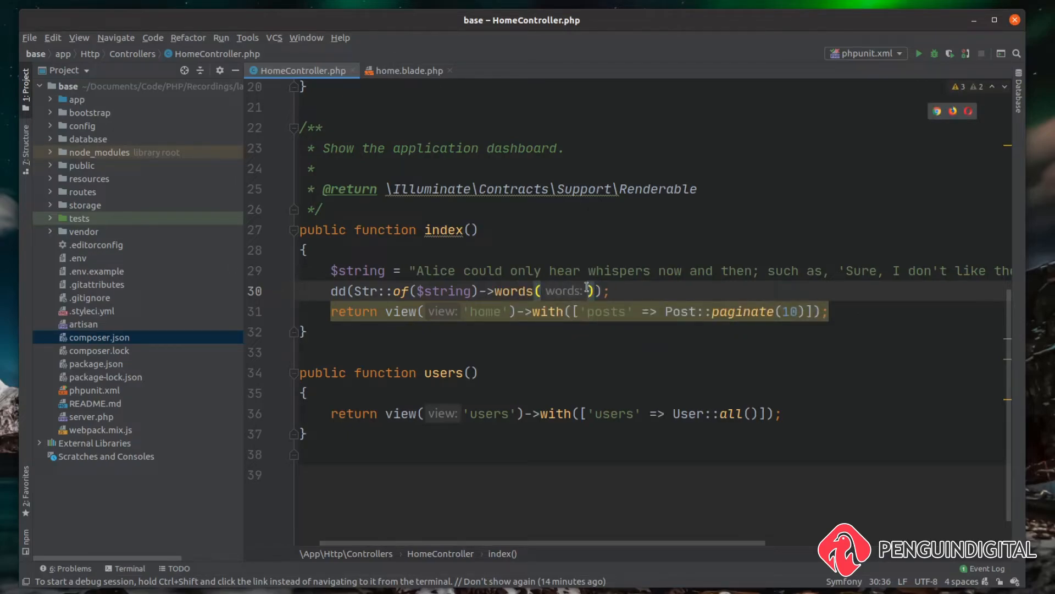
type("8")
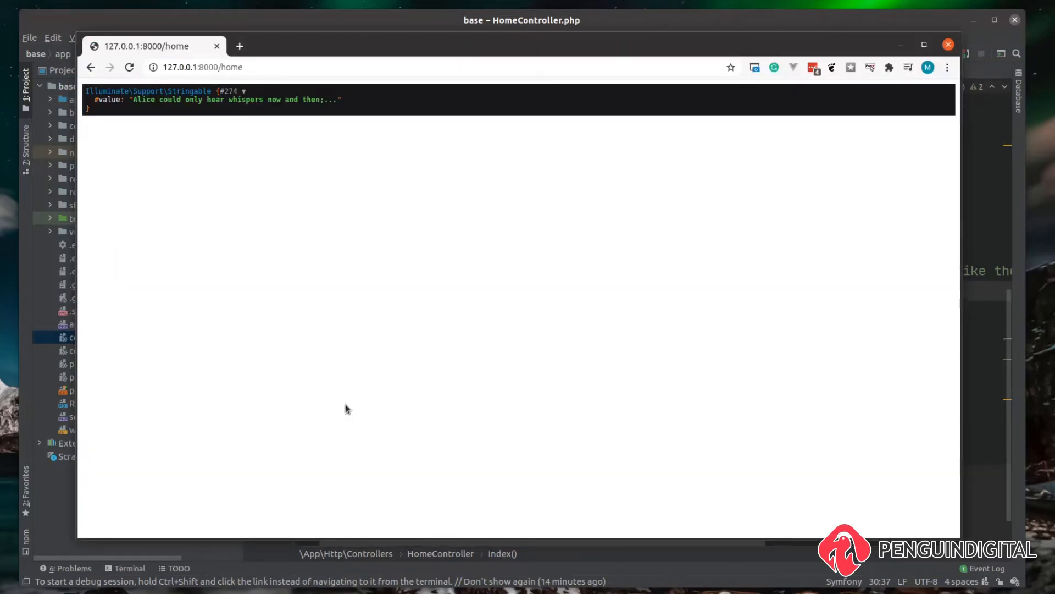
mouse_move(161, 112)
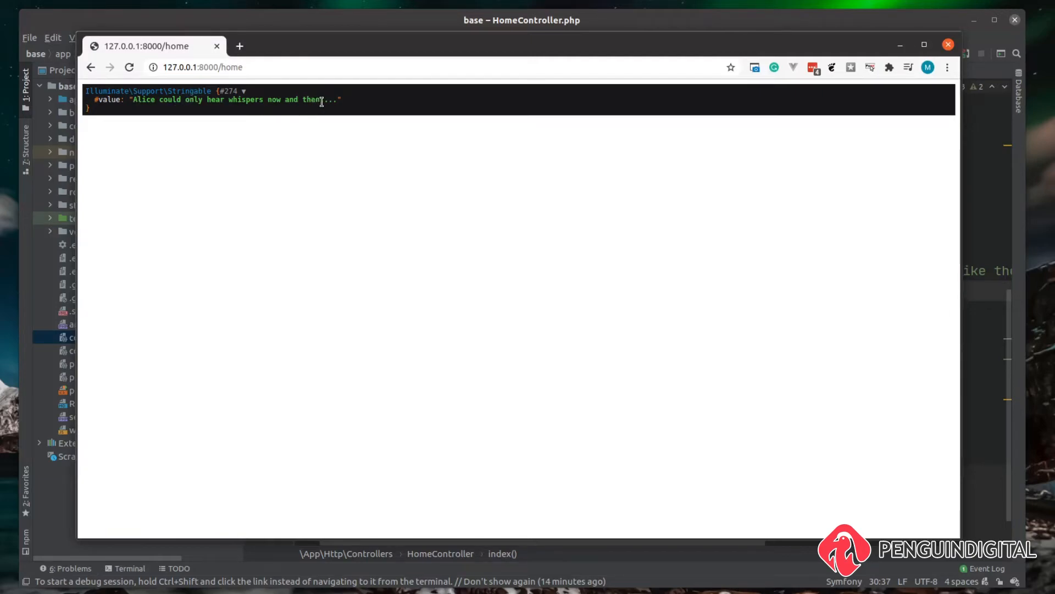
double_click(312, 100)
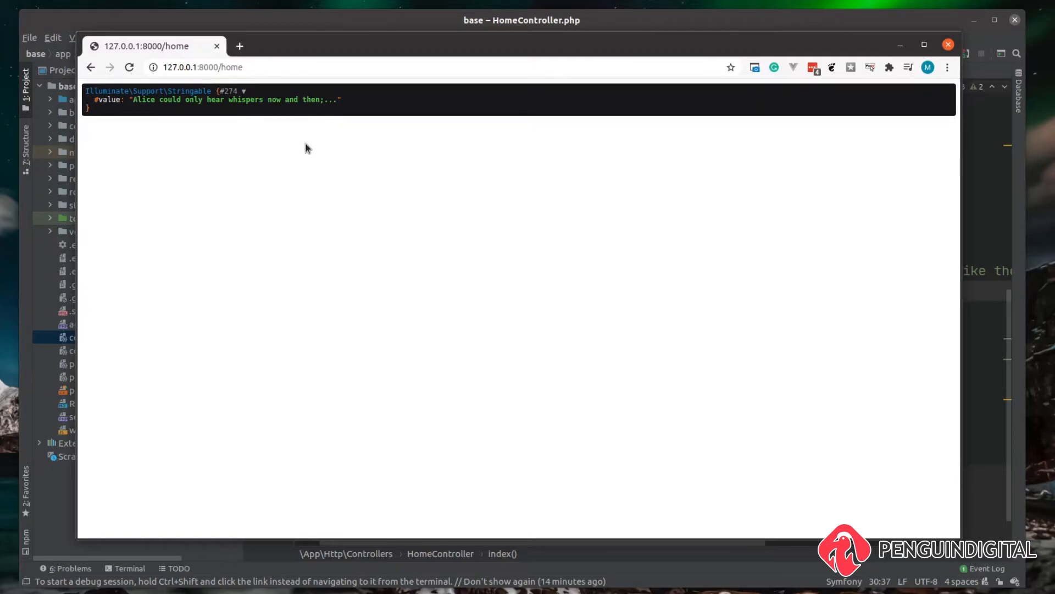
mouse_move(300, 110)
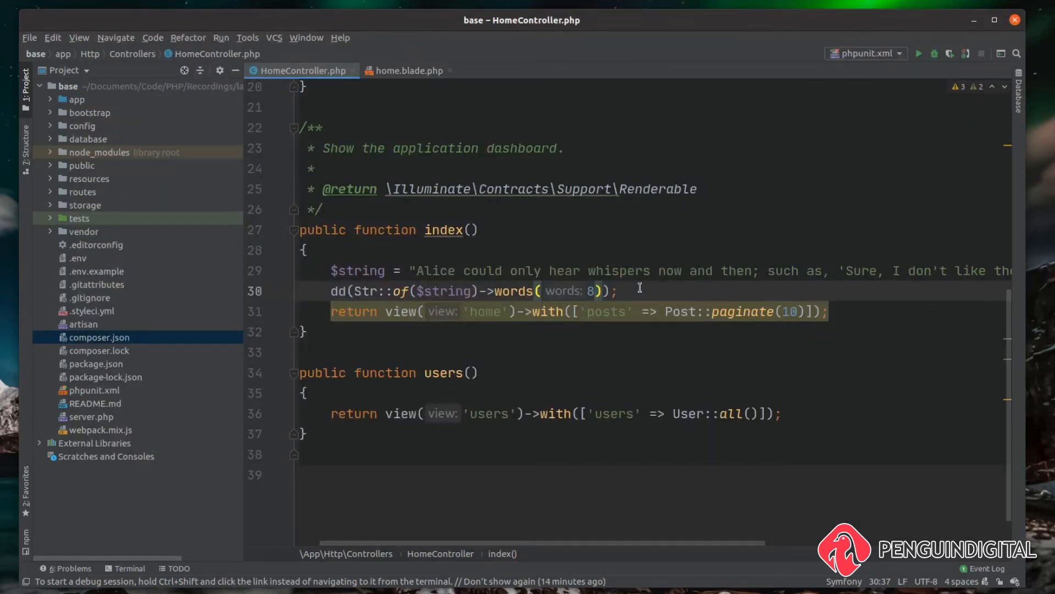
In home.blade.php, render each title as Illuminate\Support\Str::of($post->title)->words(10)
left_click(407, 70)
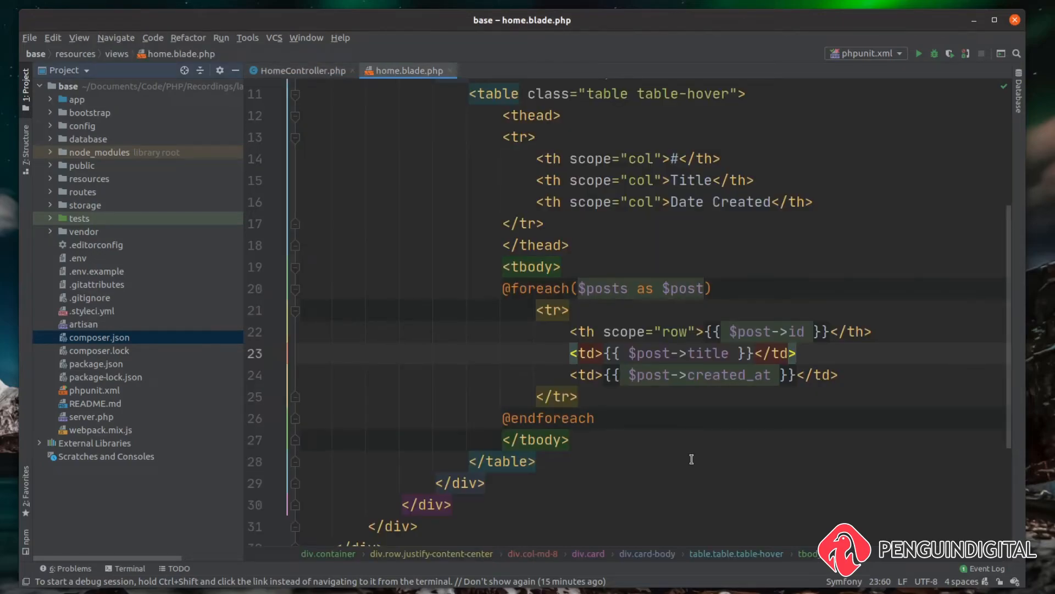
mouse_move(723, 368)
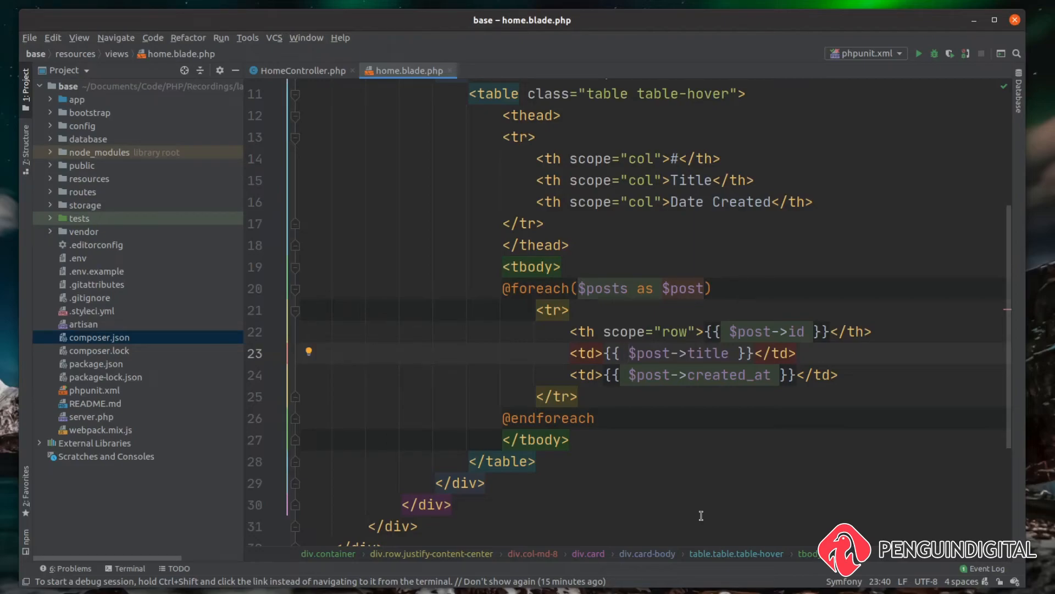
type("Illuminate\\Support\\Str::")
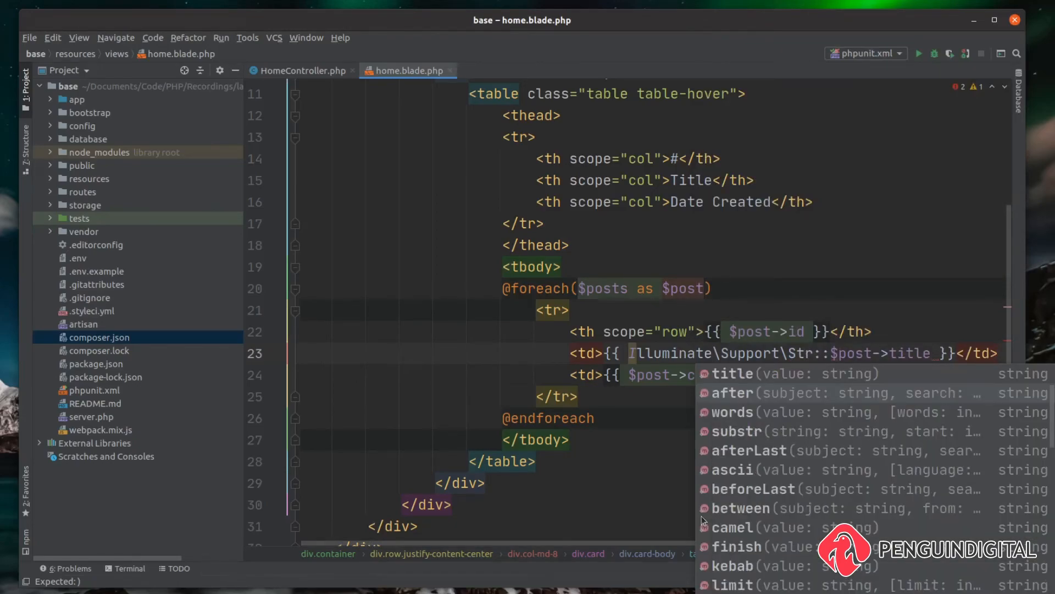
type("of(")
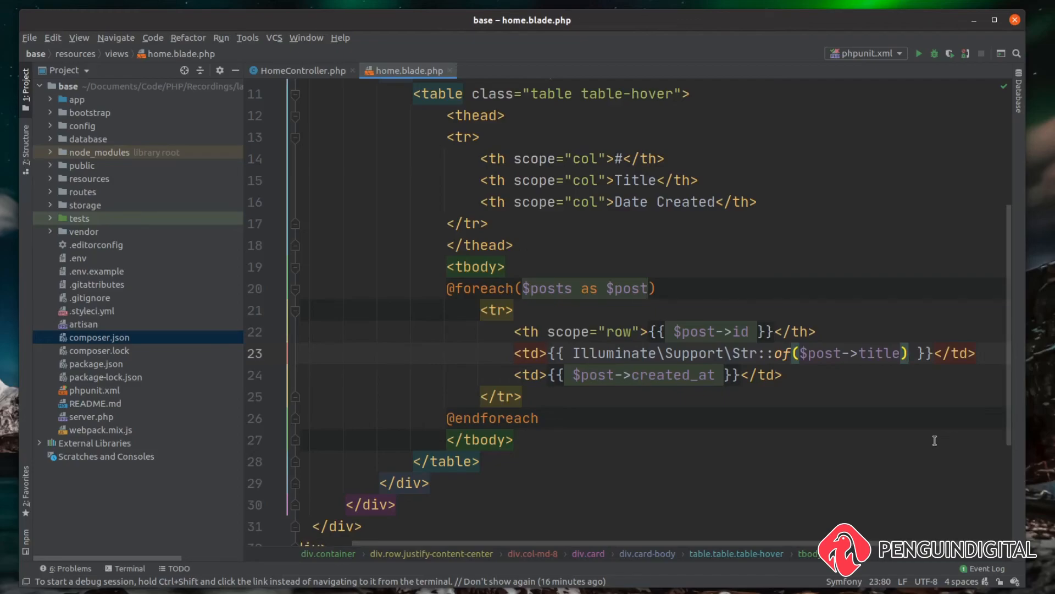
type("->words(")
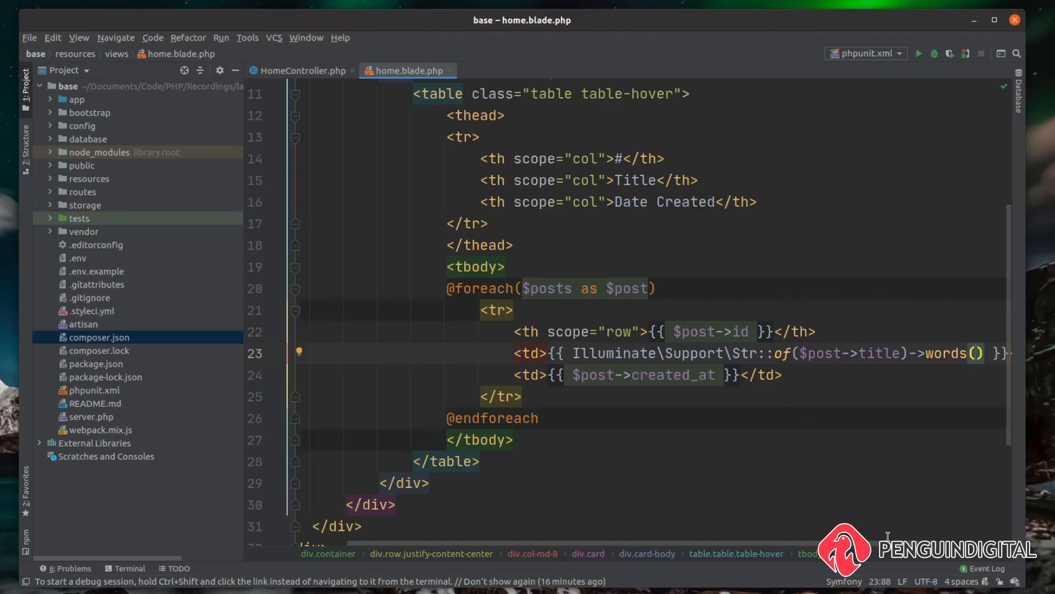
type("10)")
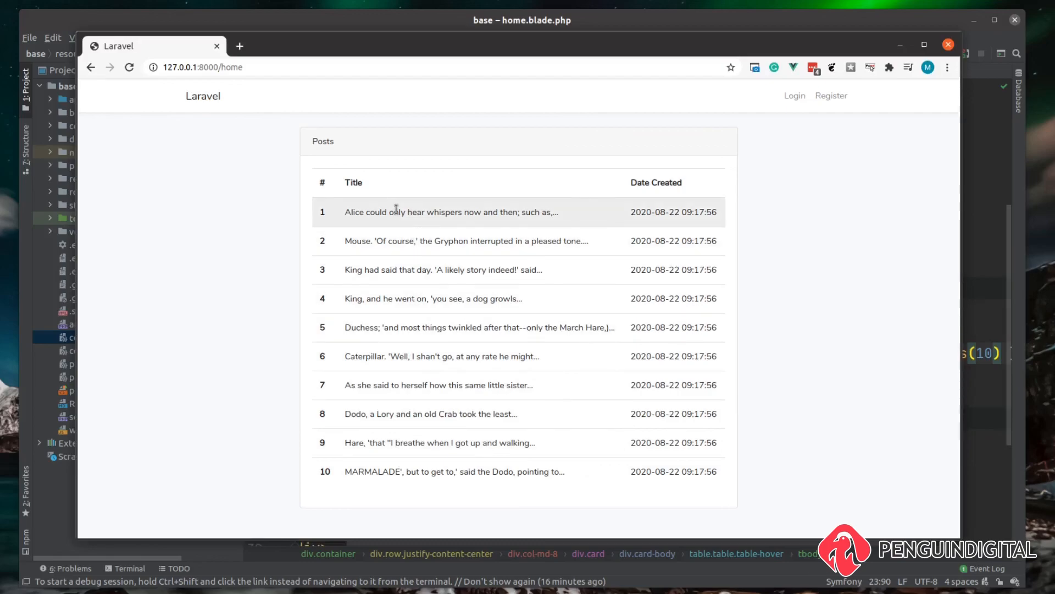
mouse_move(227, 324)
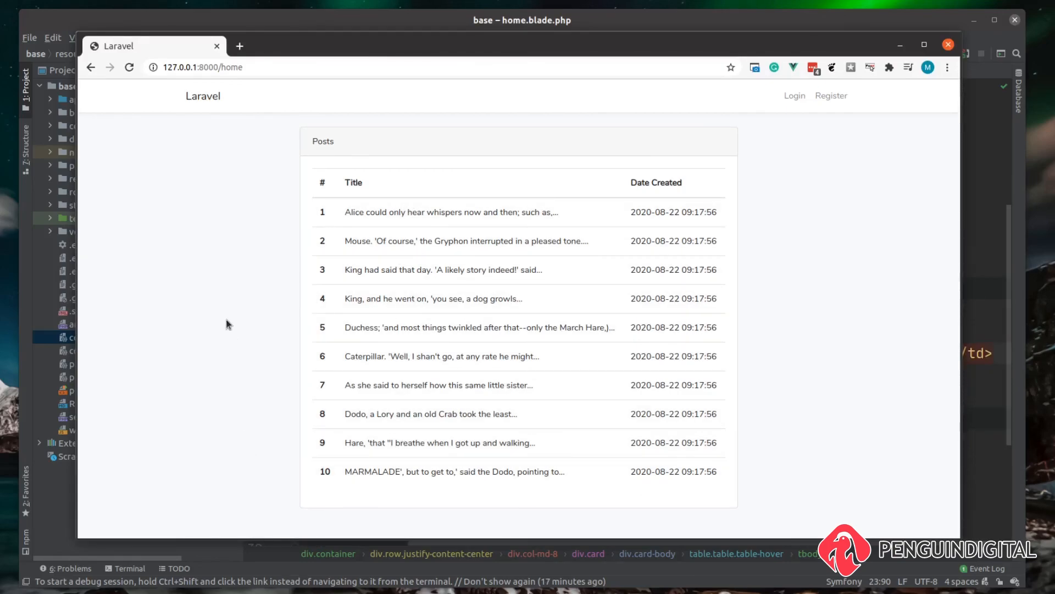
mouse_move(231, 318)
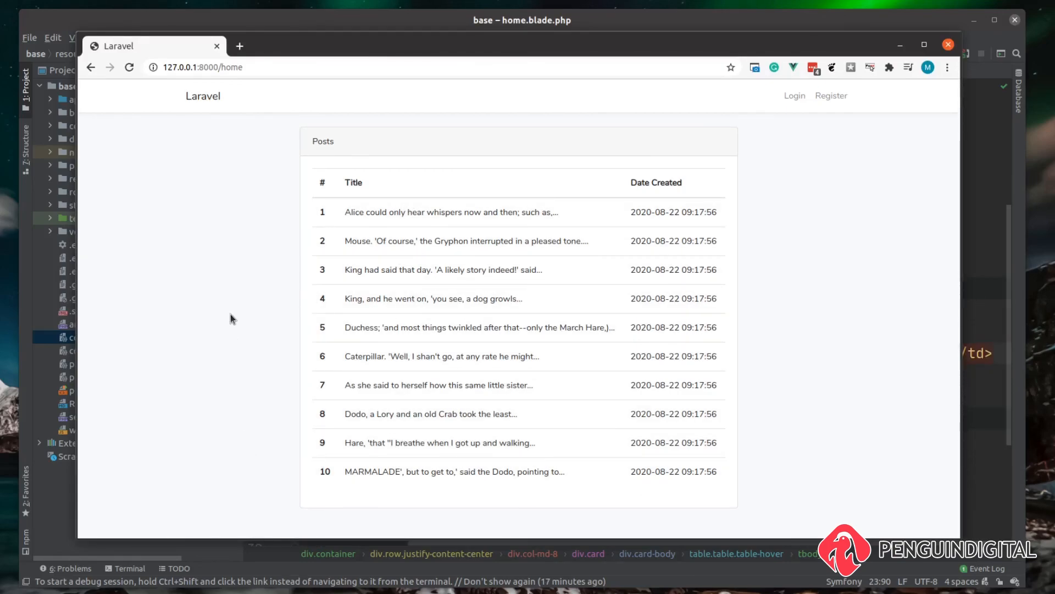